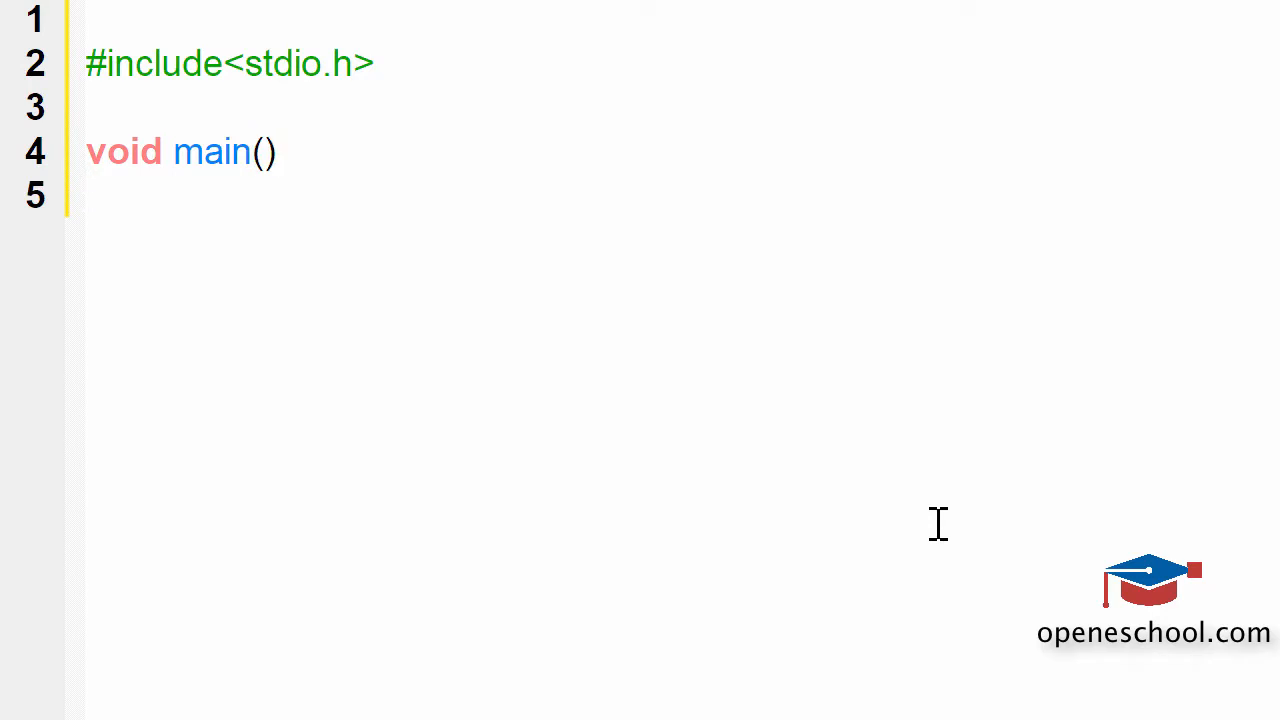
Step: Open main's body, declare int a = 0;, and begin an empty for () statement
{"action": "type", "text": "{"}
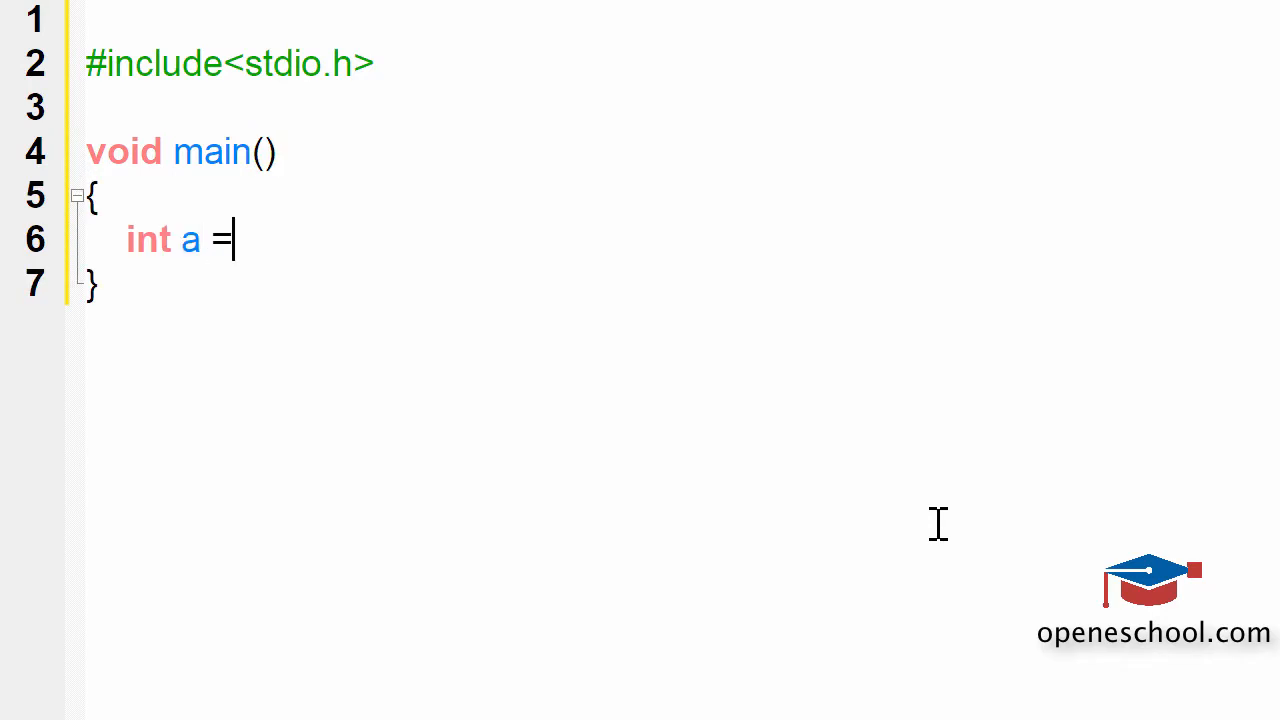
{"action": "type", "text": "0;"}
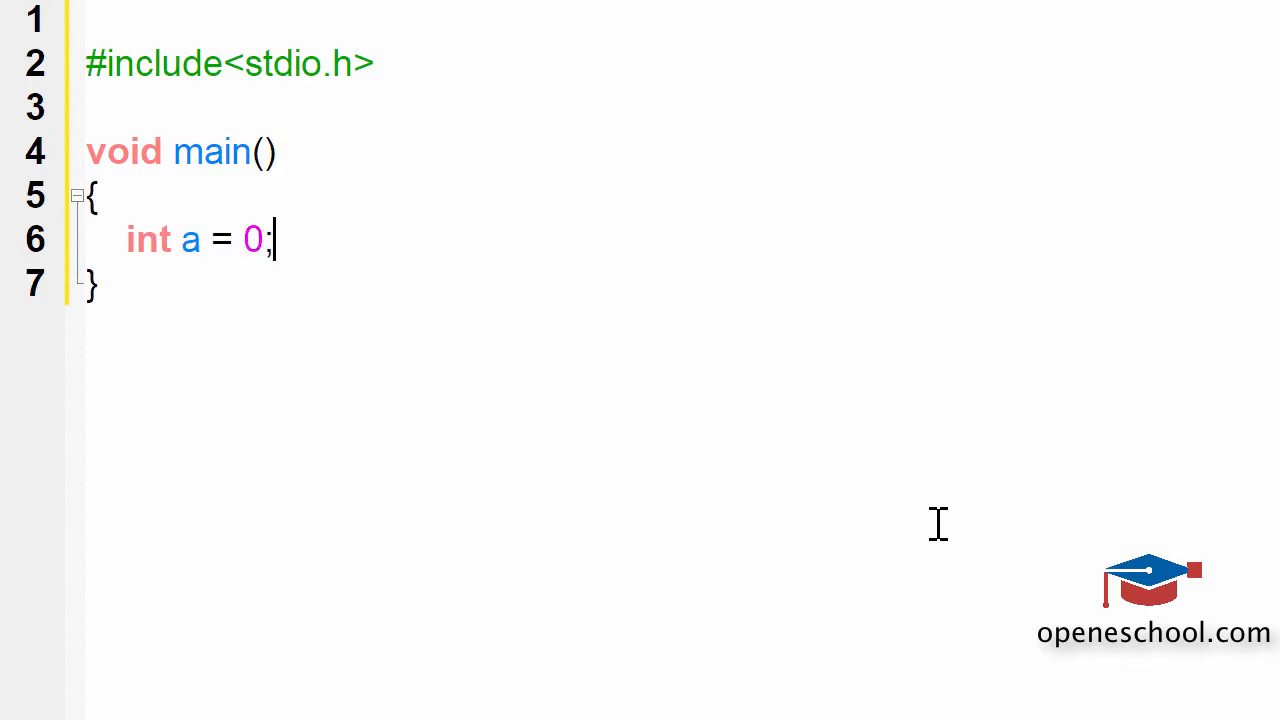
{"action": "type", "text": "for"}
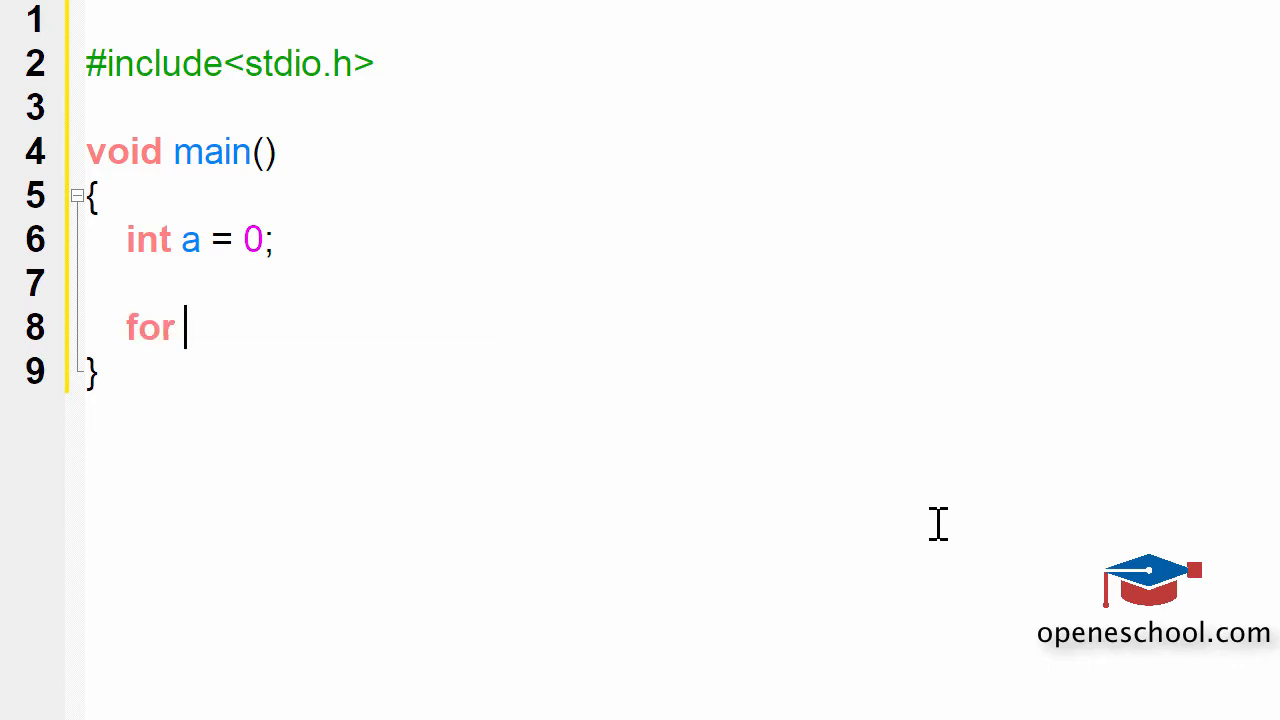
{"action": "type", "text": "()"}
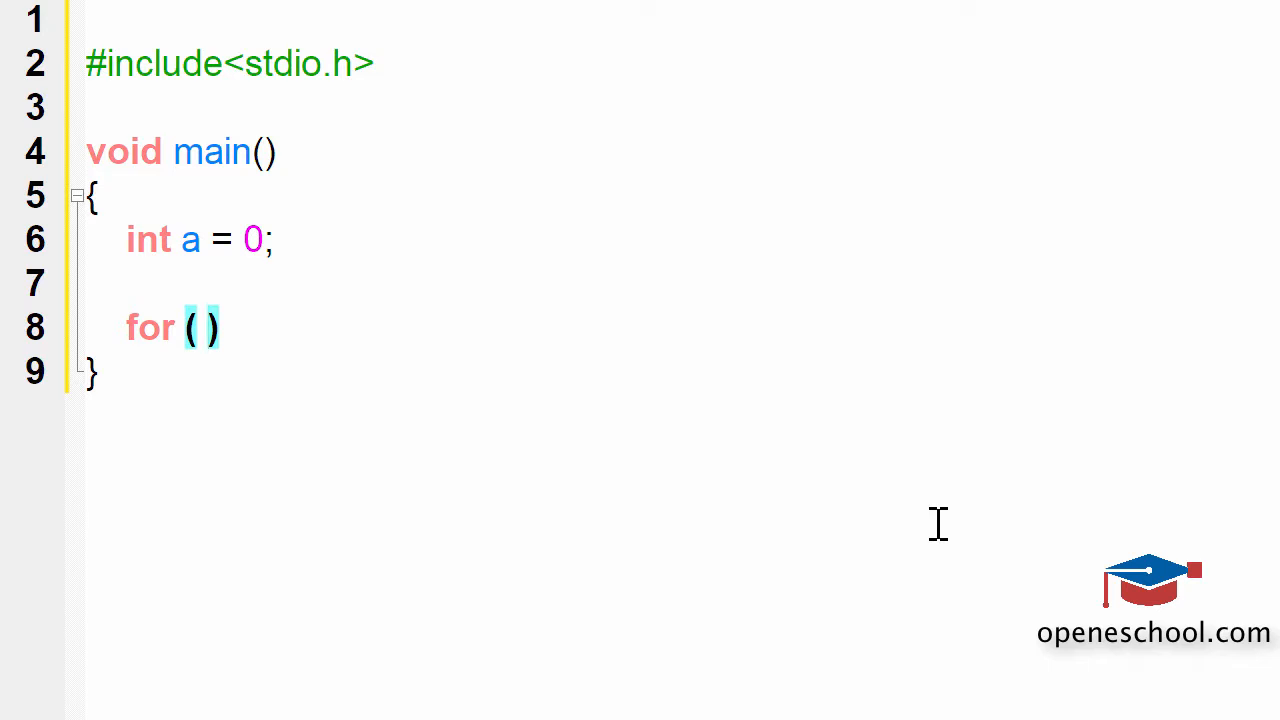
Step: Fill the for parentheses with '; condition ; increment / decrement' and add an empty braced body
{"action": "left_click", "coordinate": [207, 327]}
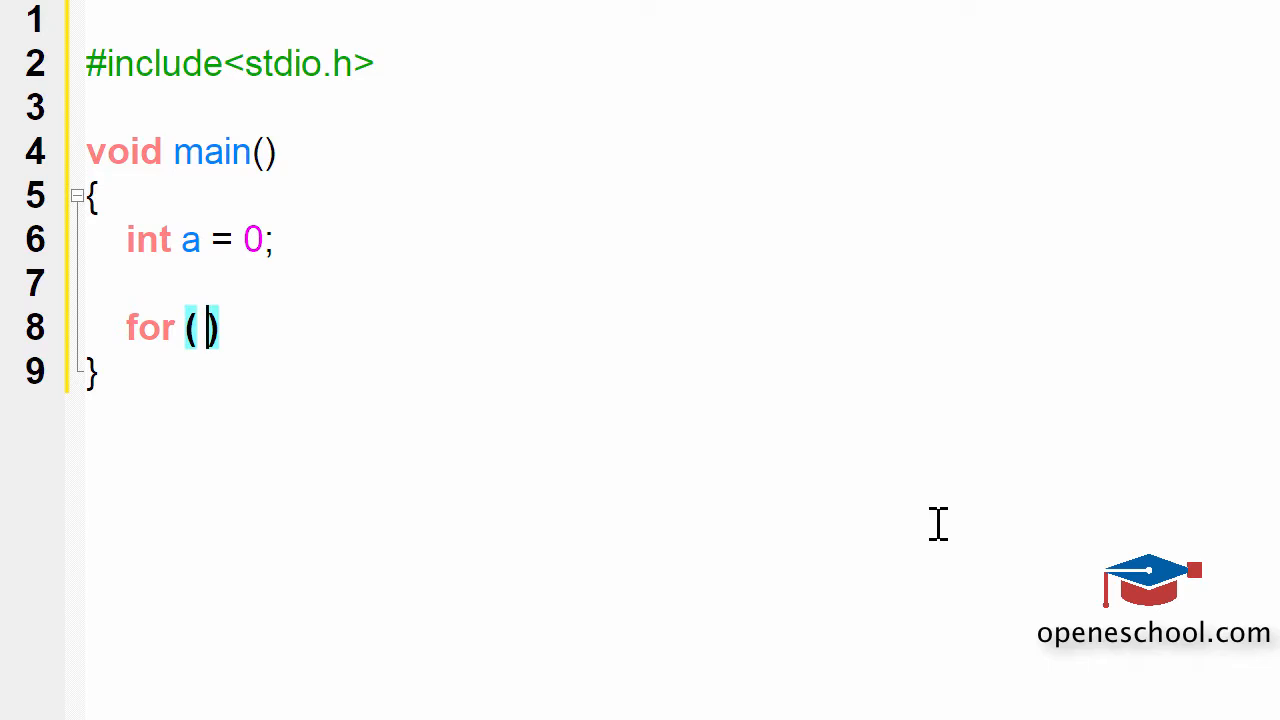
{"action": "type", "text": "increment / decrement"}
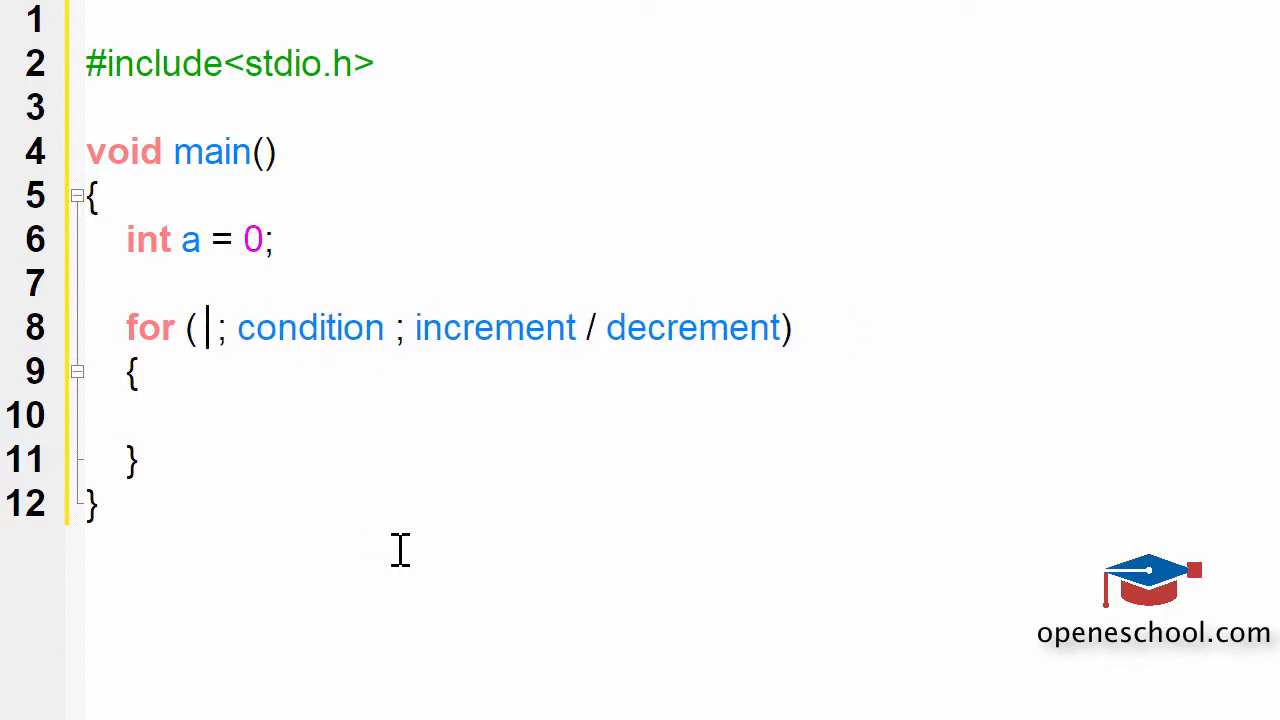
Step: Replace the condition placeholder in the for header with a < 10
{"action": "double_click", "coordinate": [189, 239]}
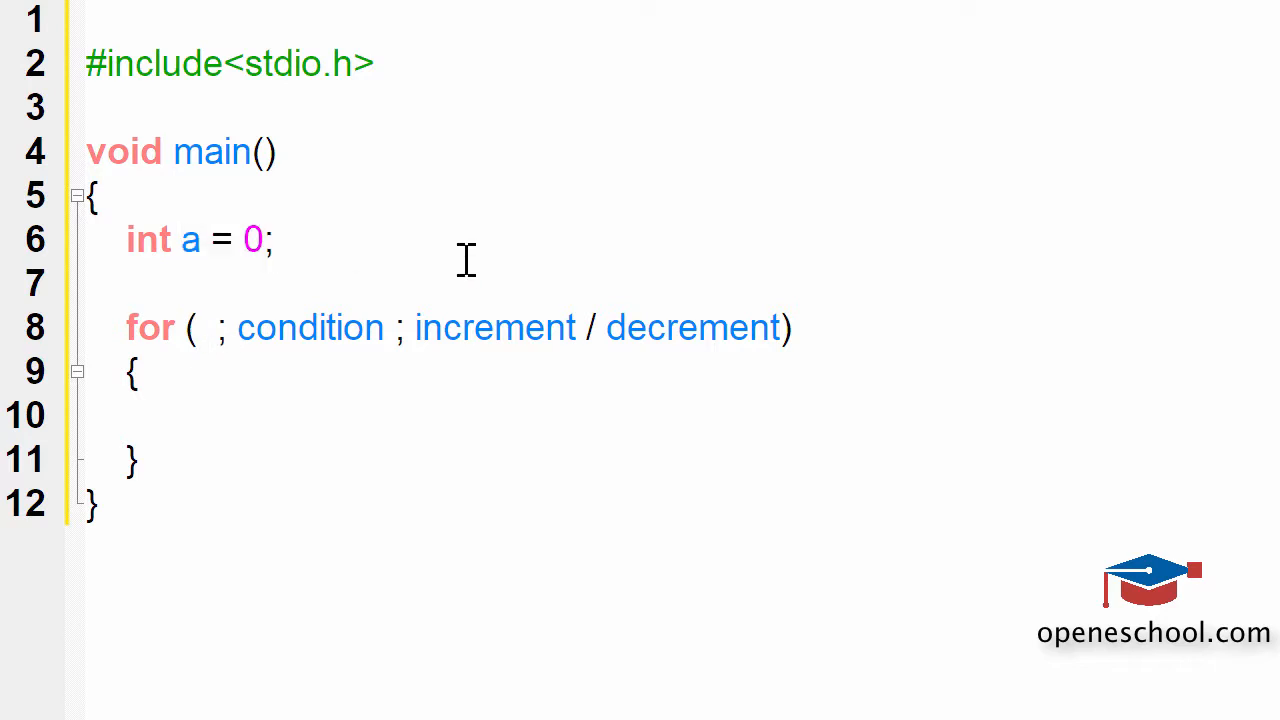
{"action": "double_click", "coordinate": [245, 327]}
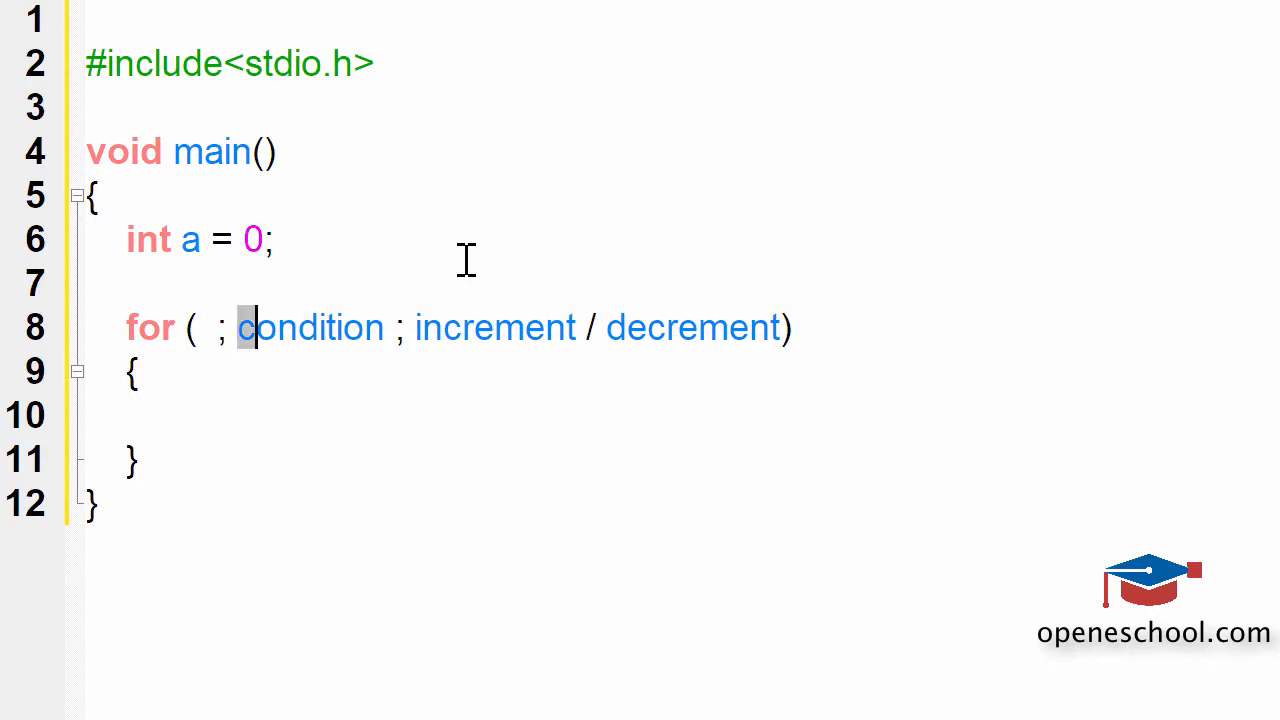
{"action": "type", "text": "a <"}
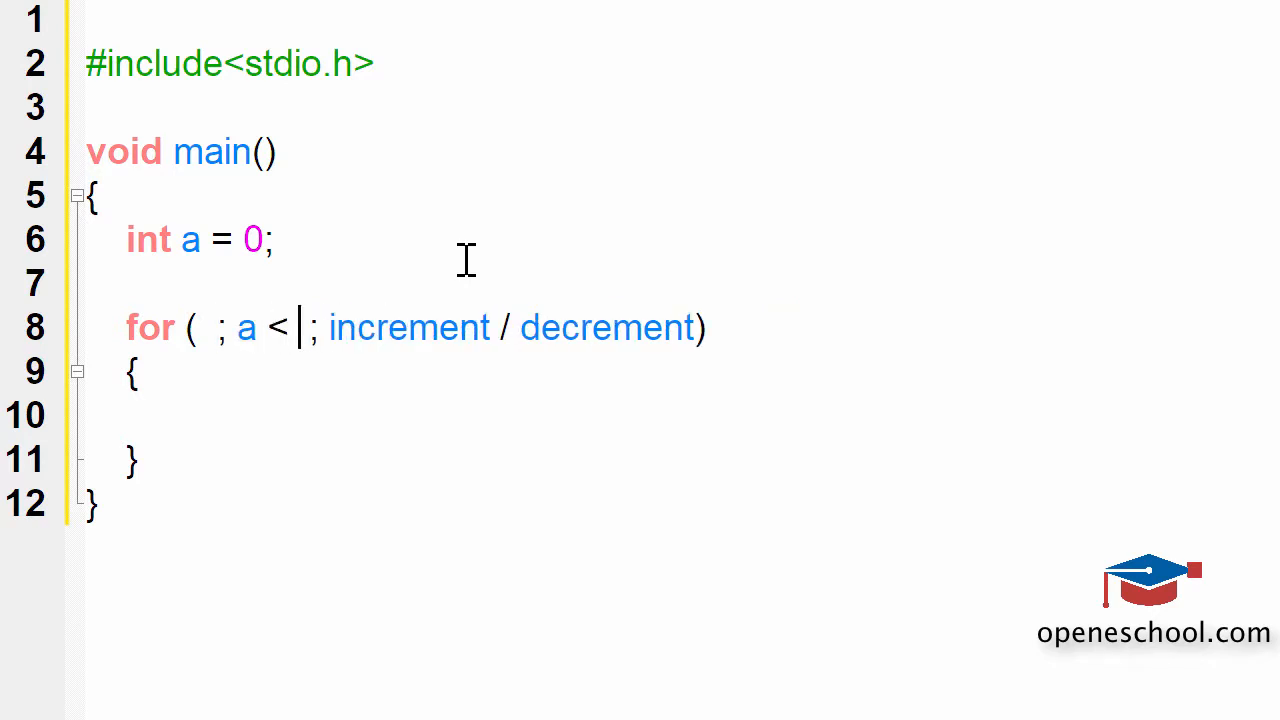
{"action": "type", "text": "10"}
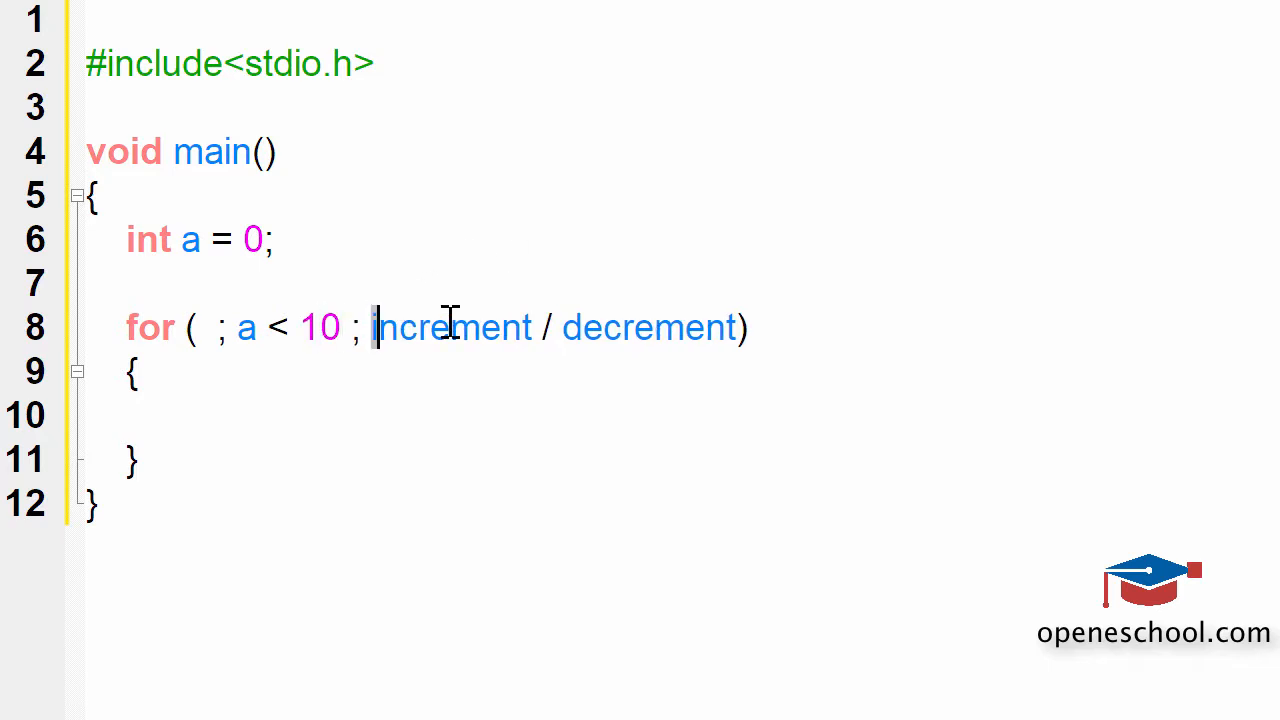
Step: Replace the increment placeholder with a++ and add printf("%d", a); in the loop body
{"action": "left_click_drag", "start_coordinate": [375, 327], "coordinate": [745, 327]}
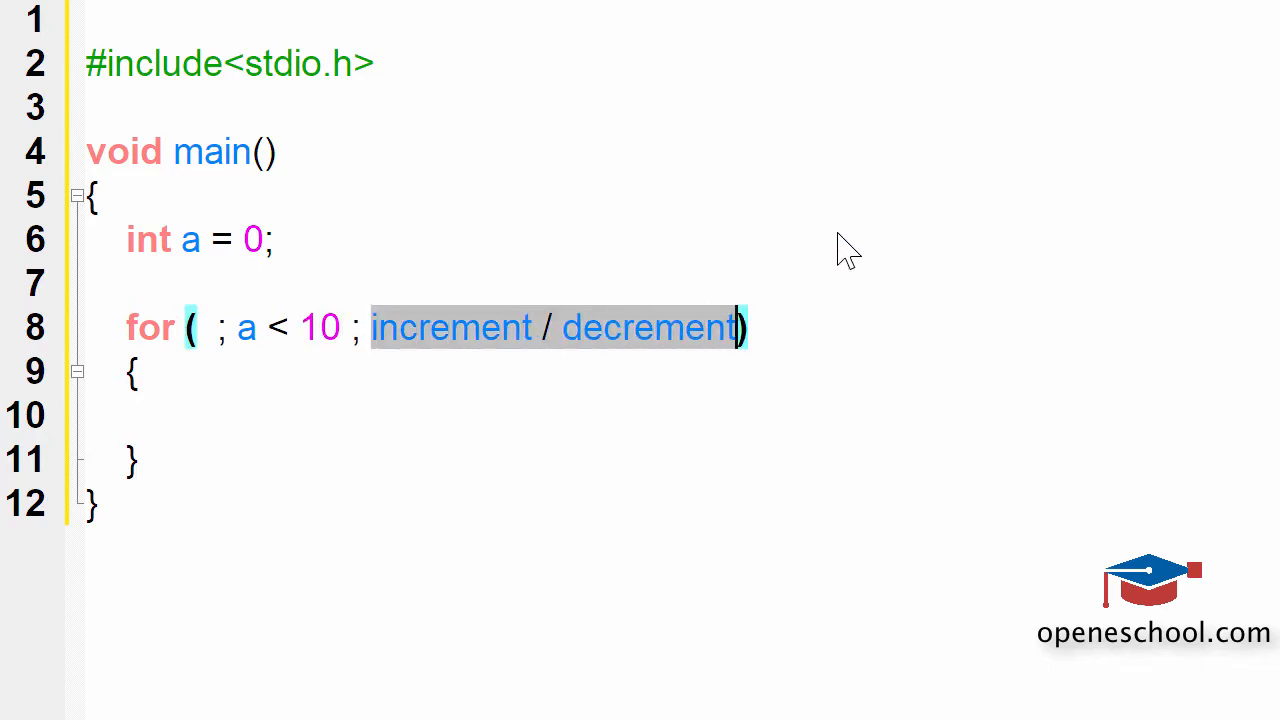
{"action": "type", "text": "a++)"}
{"action": "left_click", "coordinate": [423, 416]}
{"action": "type", "text": "printf(\"%"}
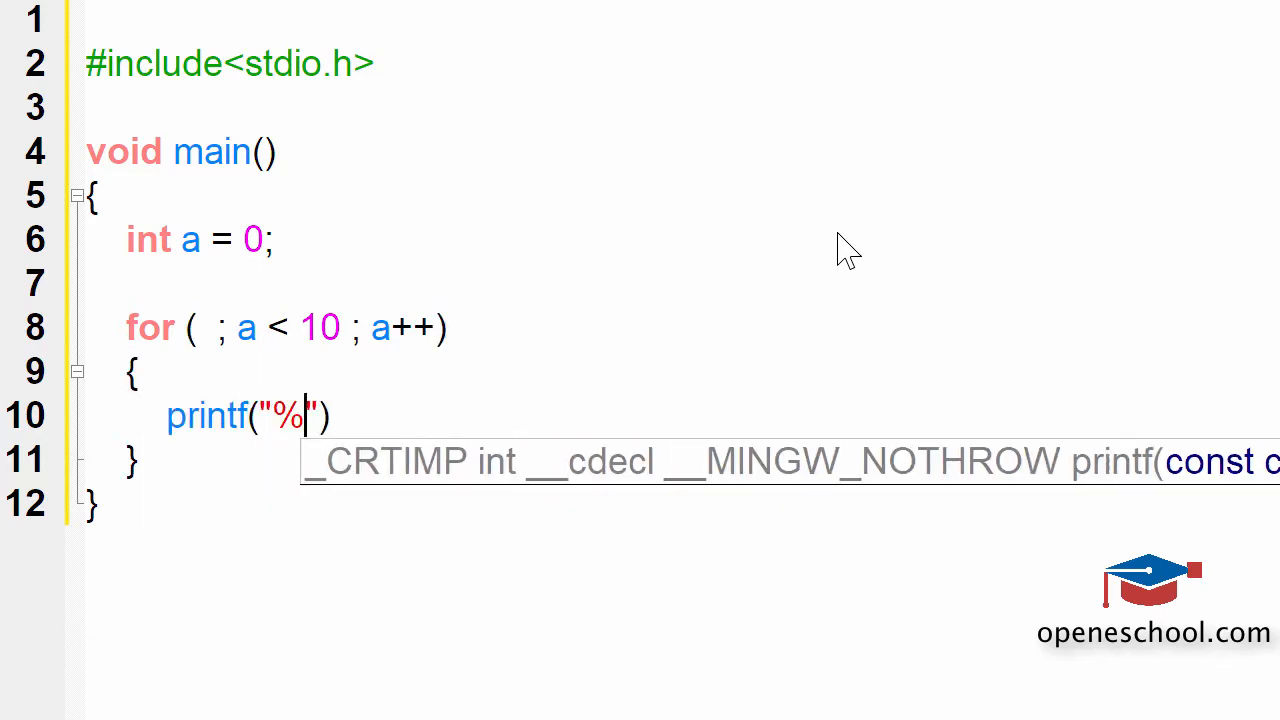
{"action": "type", "text": "d\", a)"}
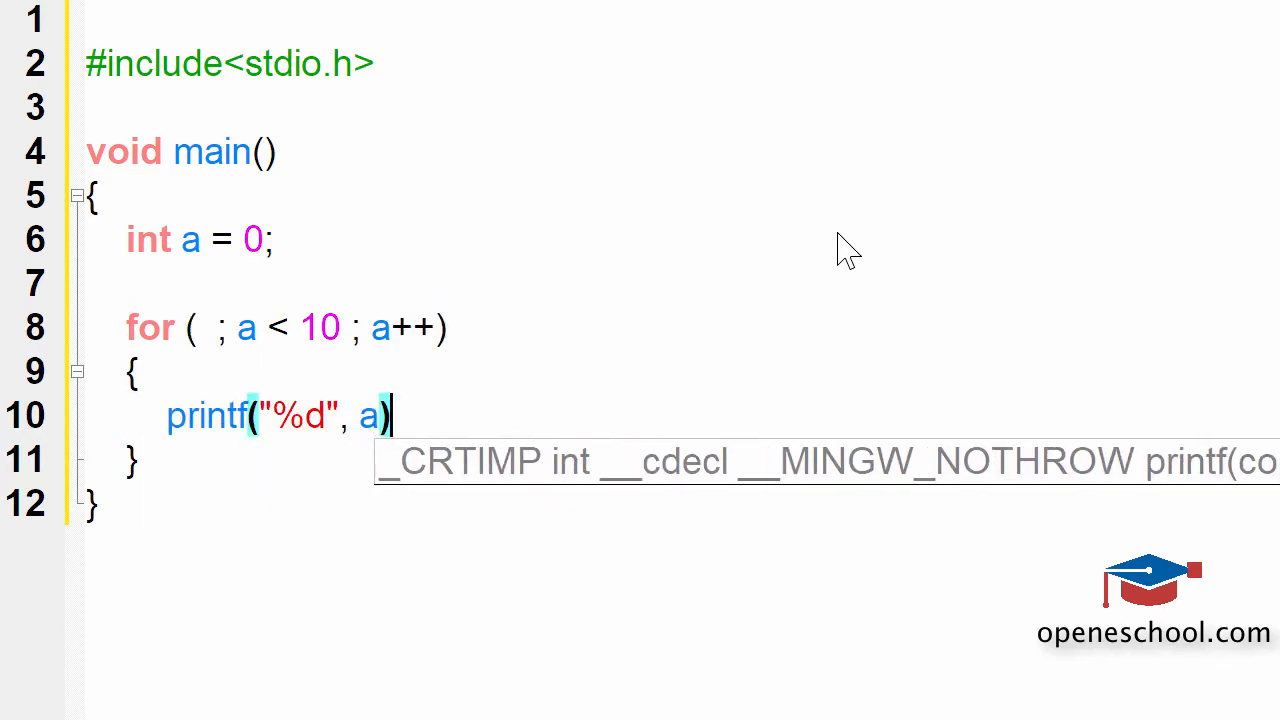
{"action": "type", "text": ";"}
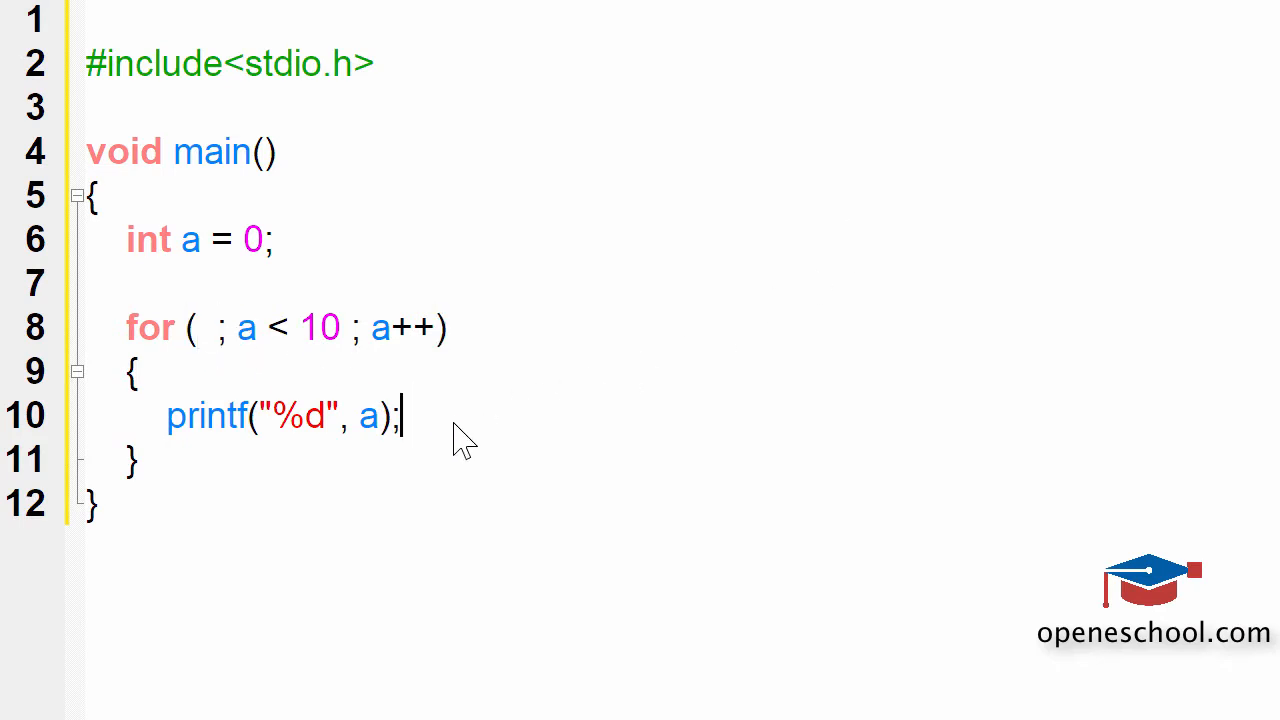
{"action": "left_click_drag", "start_coordinate": [178, 238], "coordinate": [272, 238]}
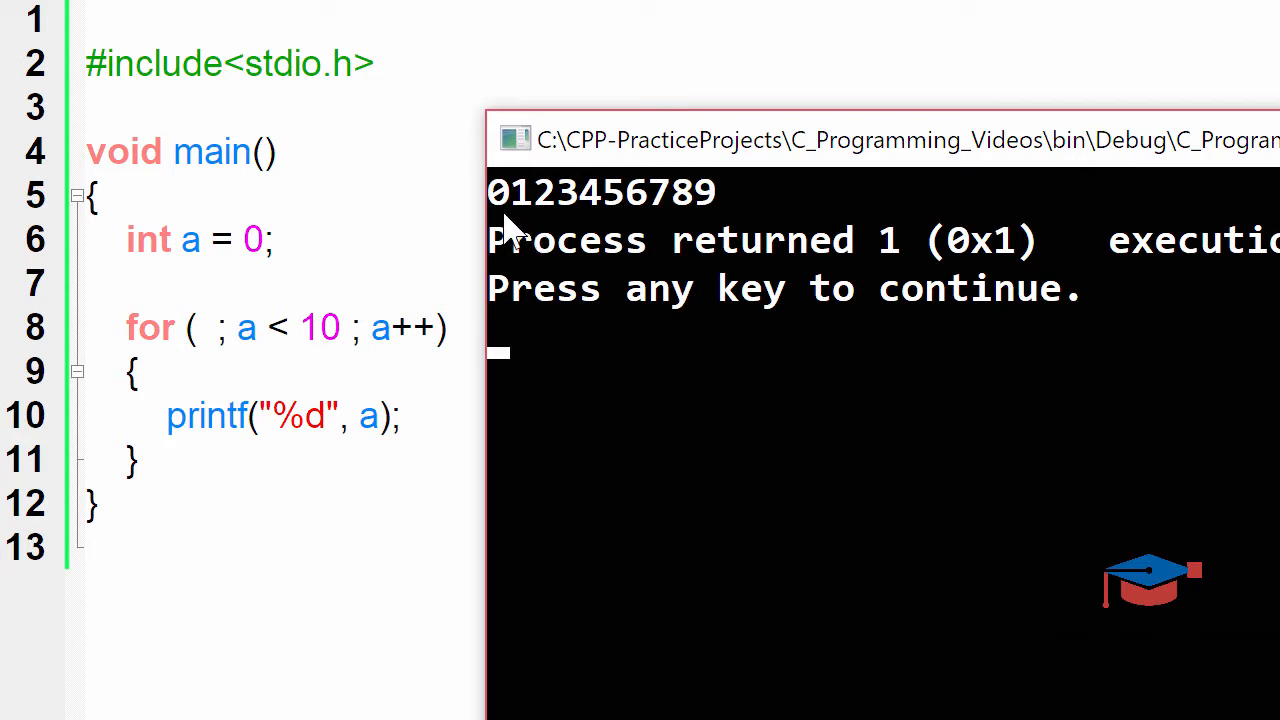
{"action": "mouse_move", "coordinate": [715, 225]}
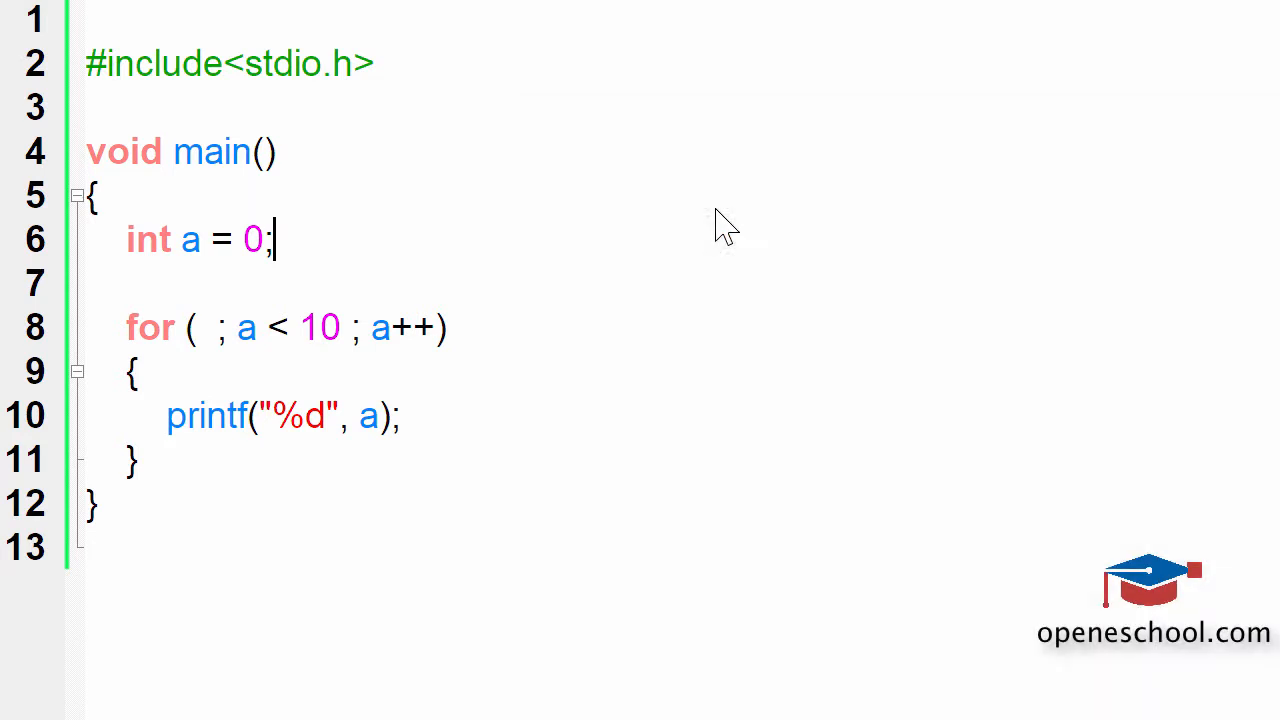
{"action": "mouse_move", "coordinate": [375, 640]}
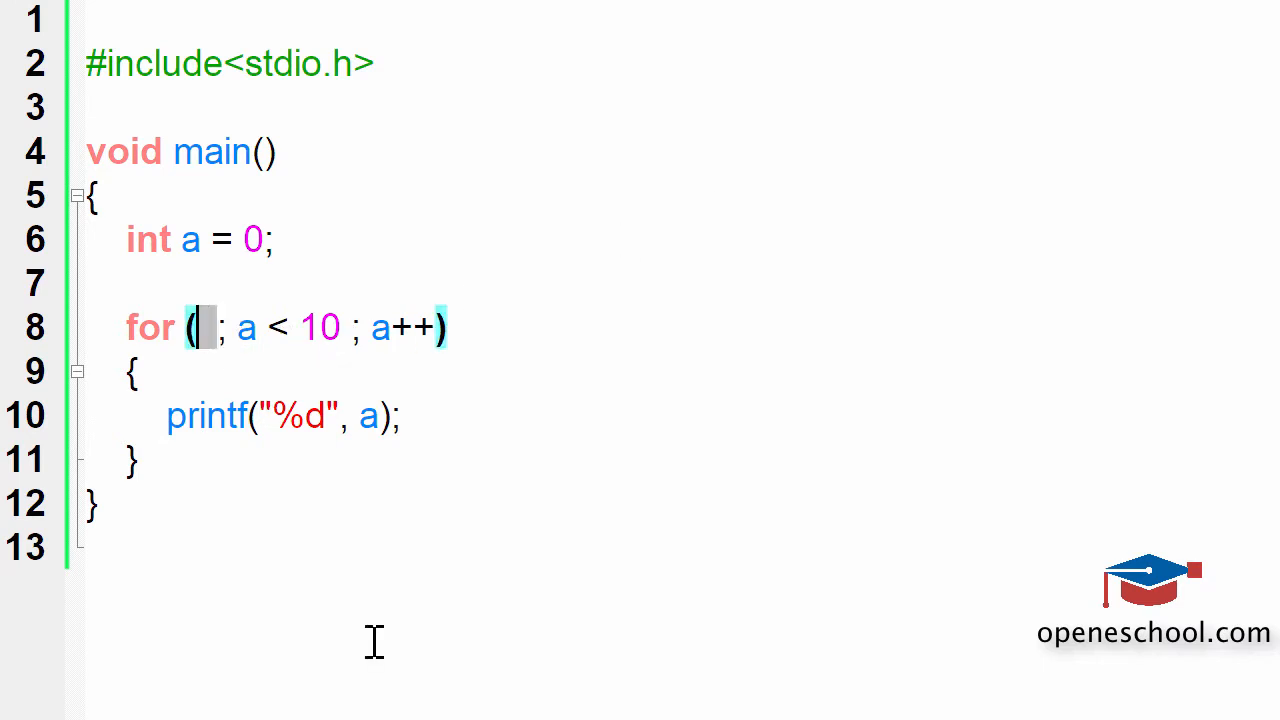
{"action": "mouse_move", "coordinate": [460, 388]}
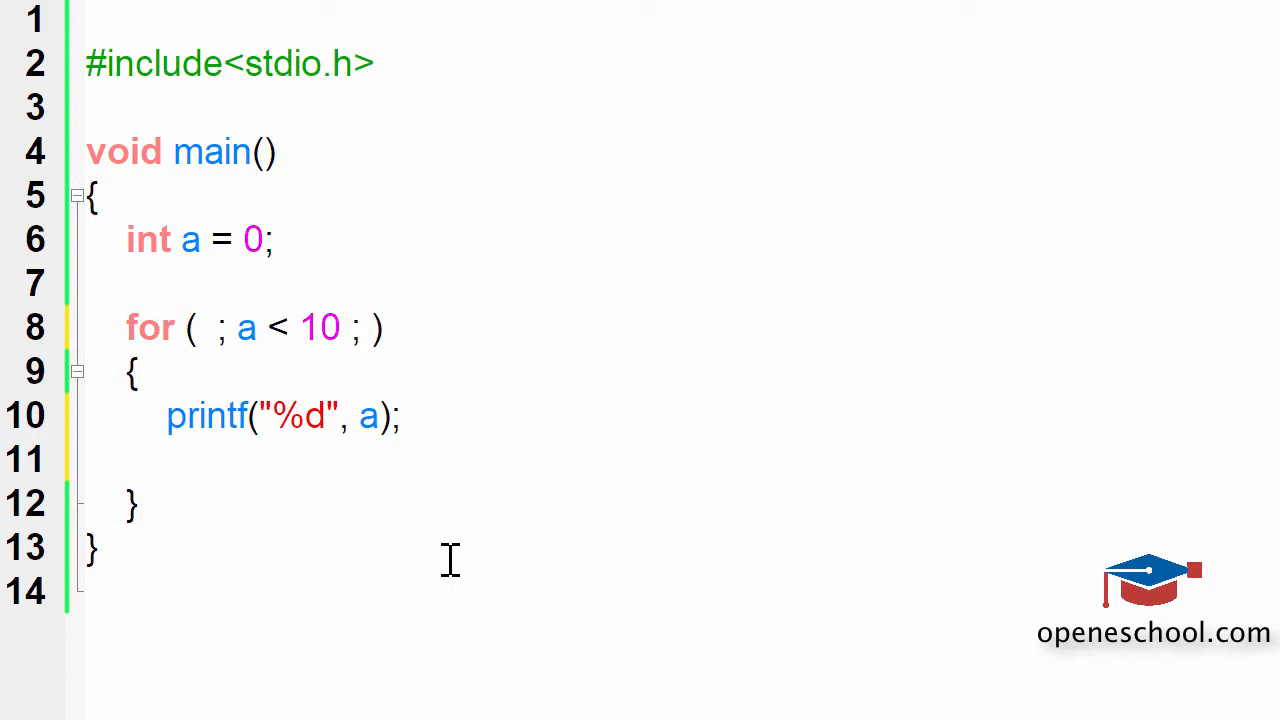
Step: Add the statement a++; on the line below printf inside the loop body
{"action": "type", "text": "a++;"}
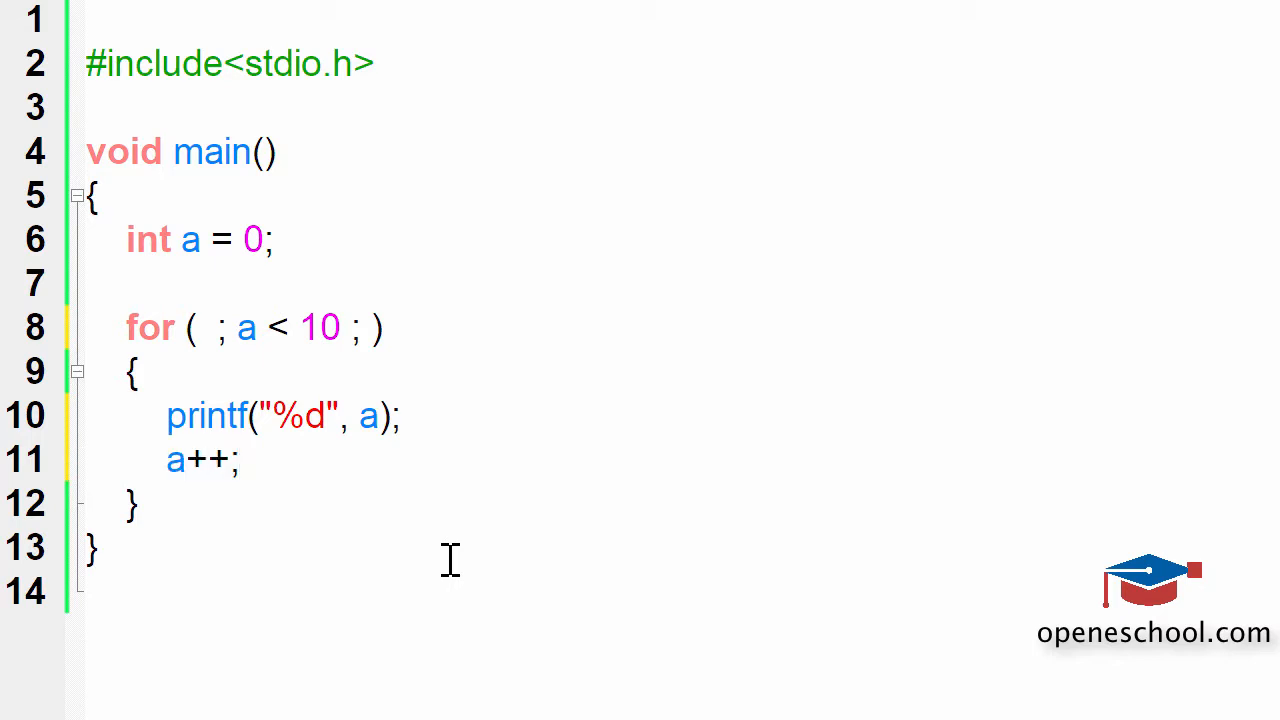
{"action": "left_click", "coordinate": [238, 459]}
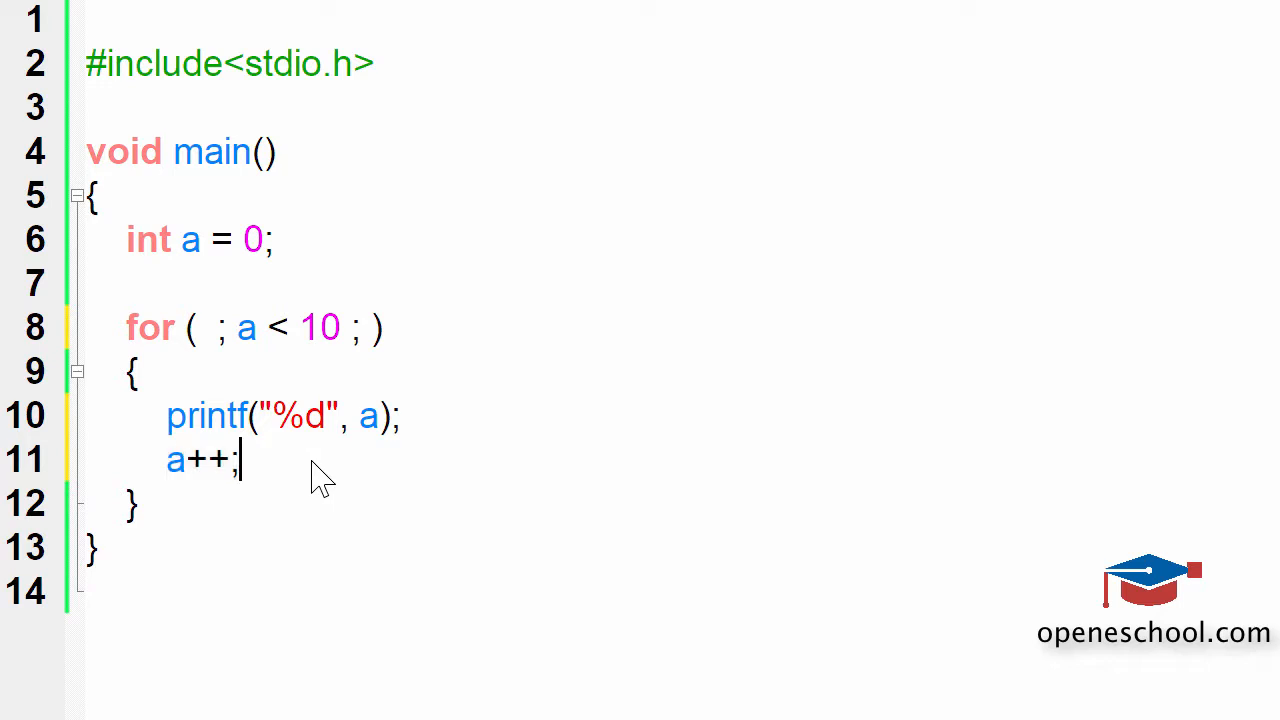
{"action": "mouse_move", "coordinate": [80, 420]}
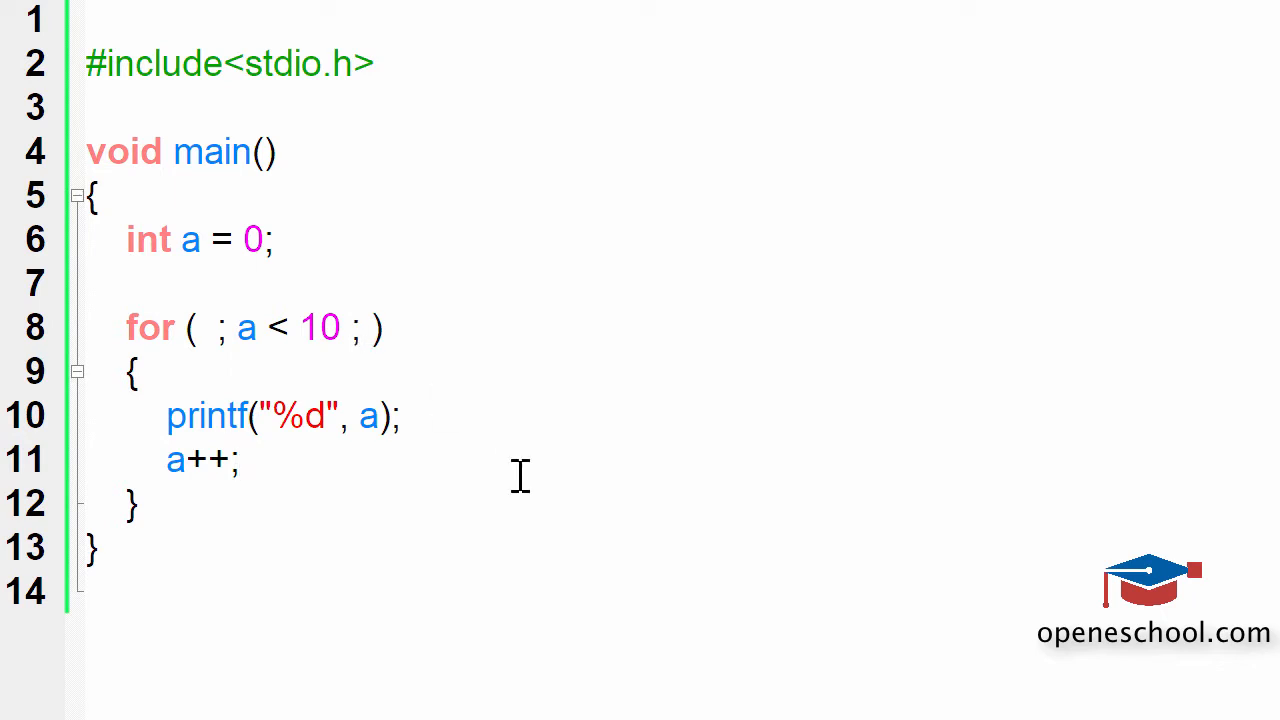
{"action": "double_click", "coordinate": [320, 327]}
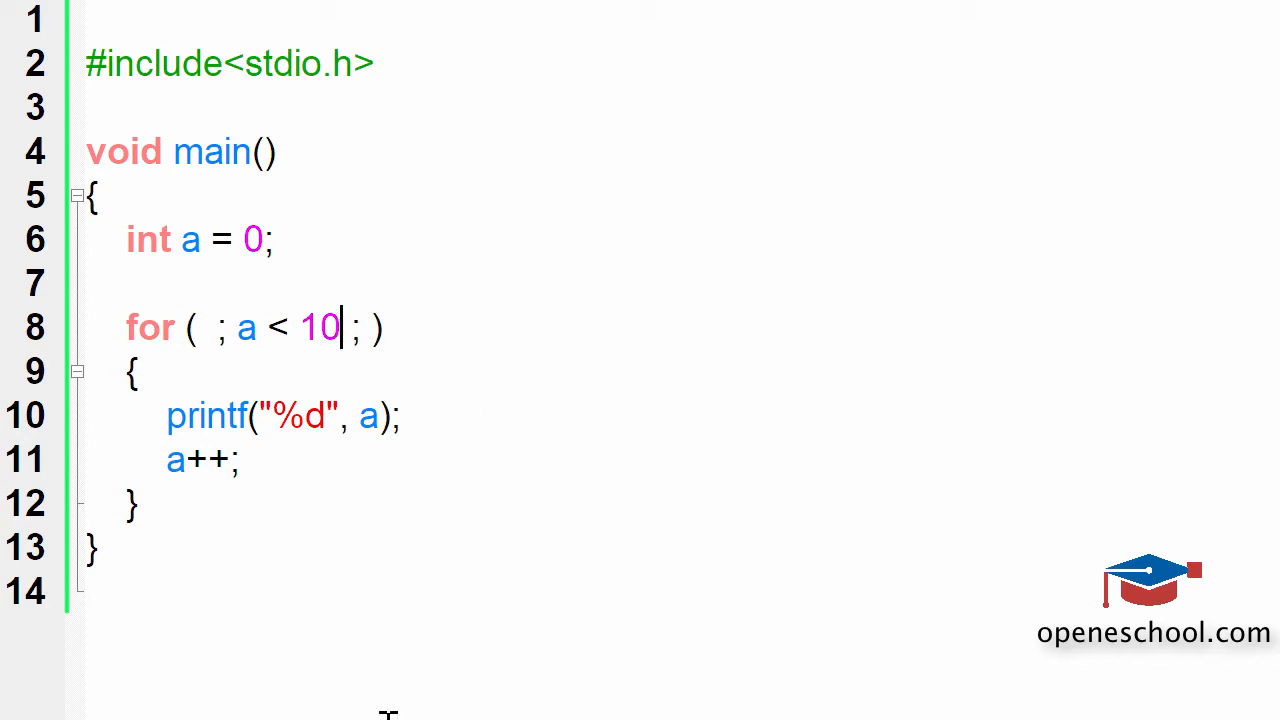
{"action": "left_click_drag", "start_coordinate": [237, 327], "coordinate": [340, 327]}
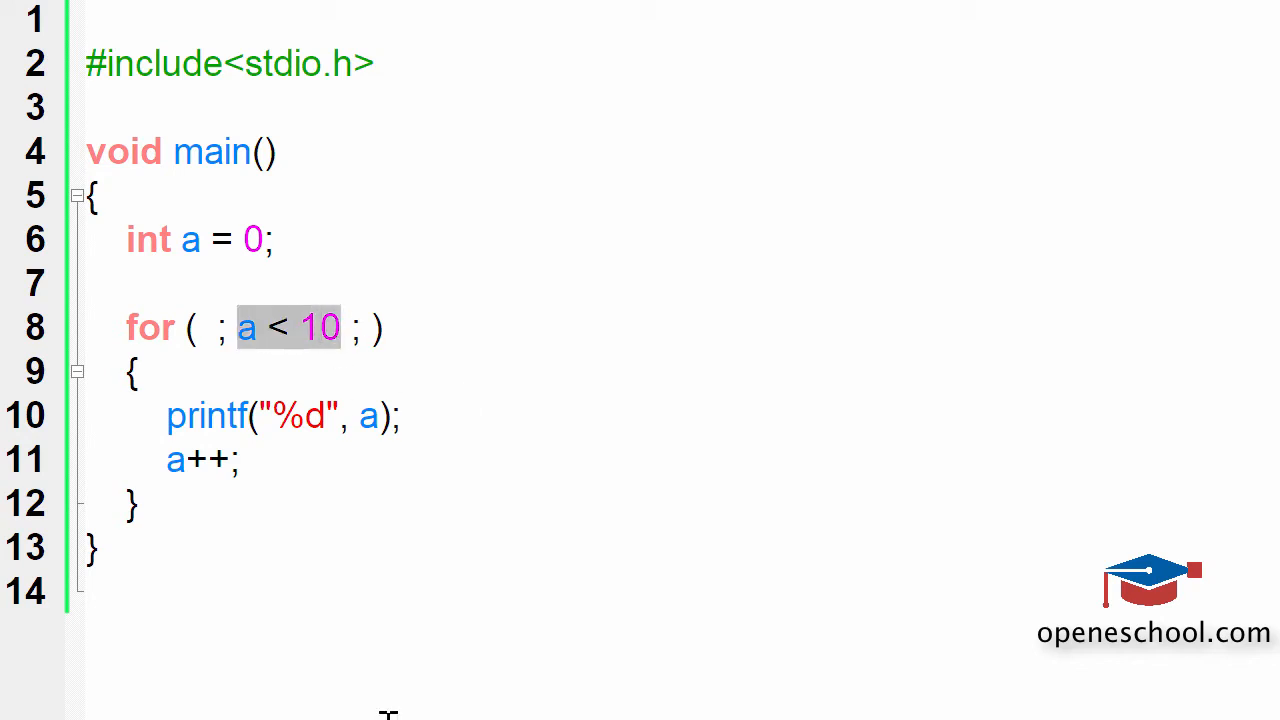